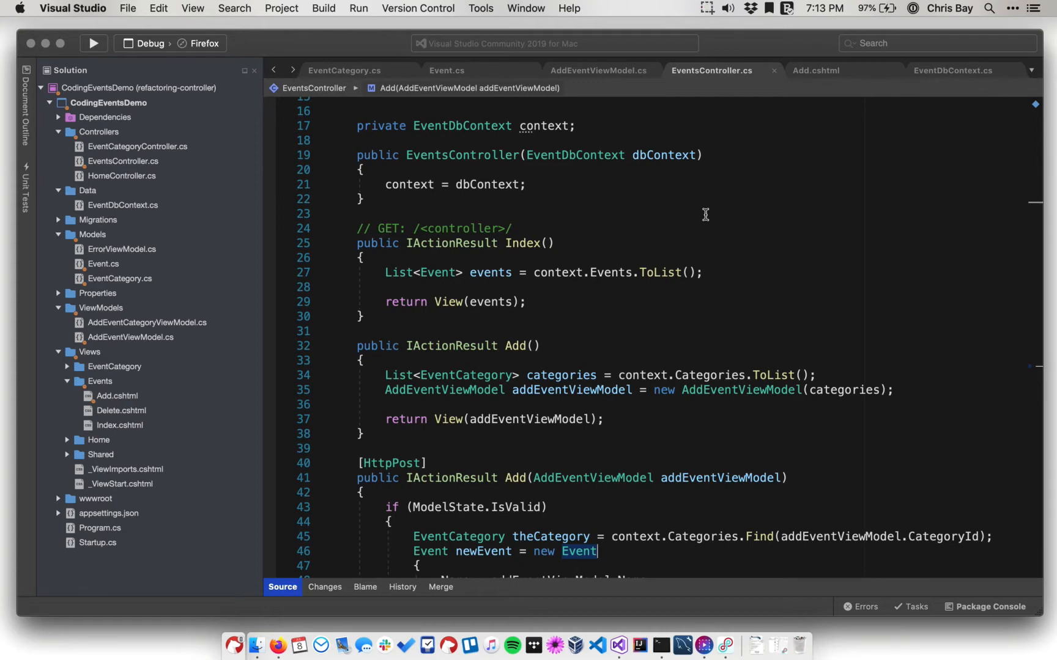
{"action": "mouse_move", "coordinate": [423, 242]}
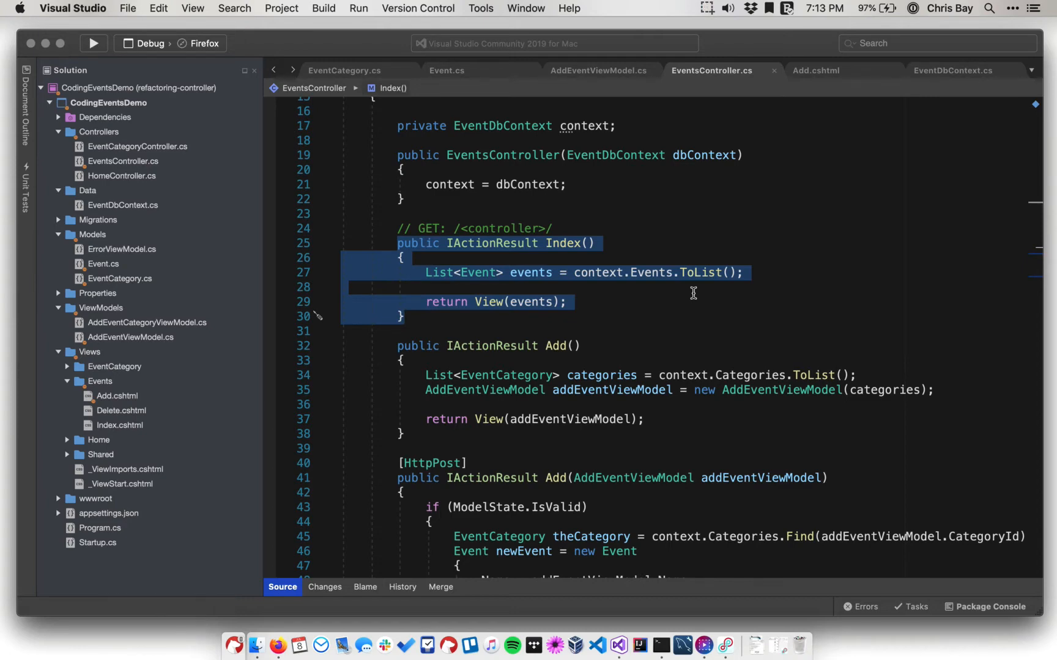
{"action": "mouse_move", "coordinate": [114, 432]}
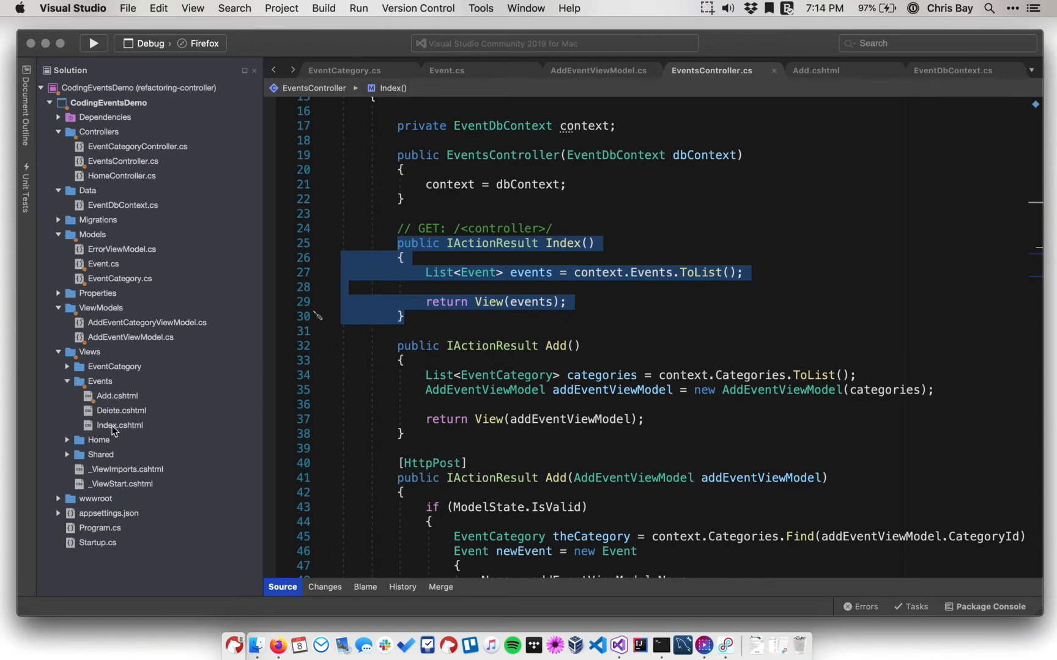
- View the Events Index.cshtml table headings and select the Event Type heading
{"action": "left_click", "coordinate": [119, 426]}
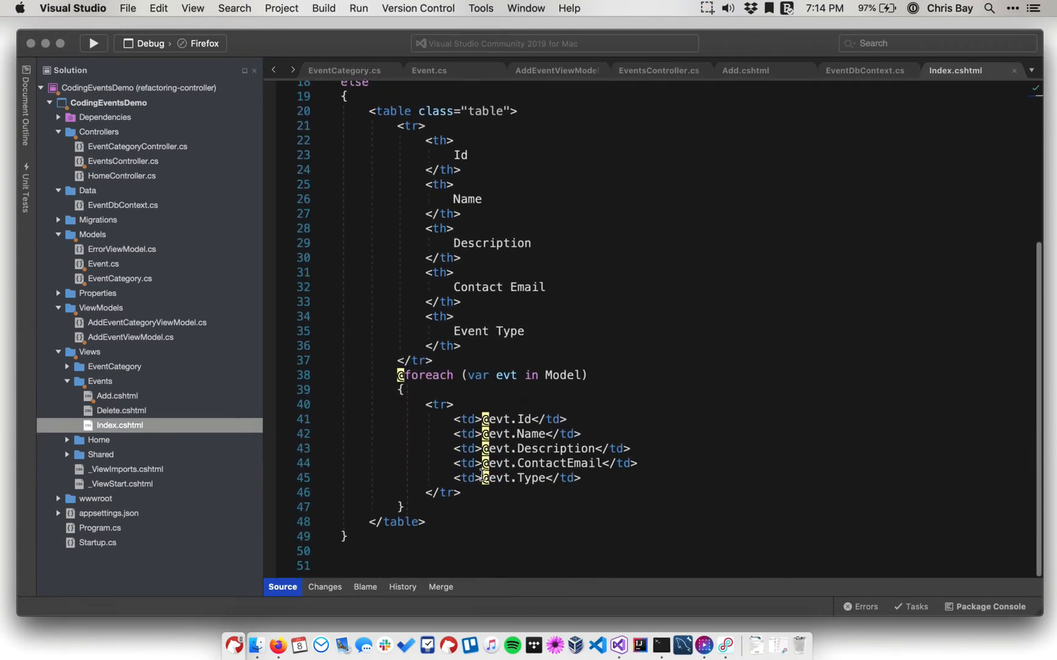
{"action": "scroll", "scroll_direction": "up", "scroll_amount": 3}
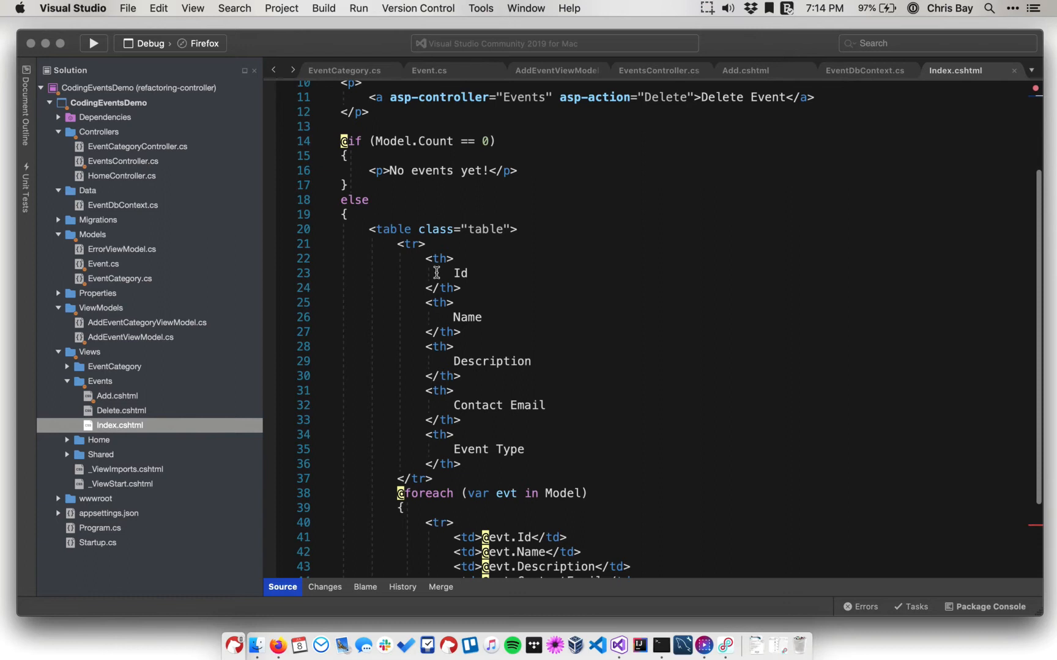
{"action": "mouse_move", "coordinate": [460, 383]}
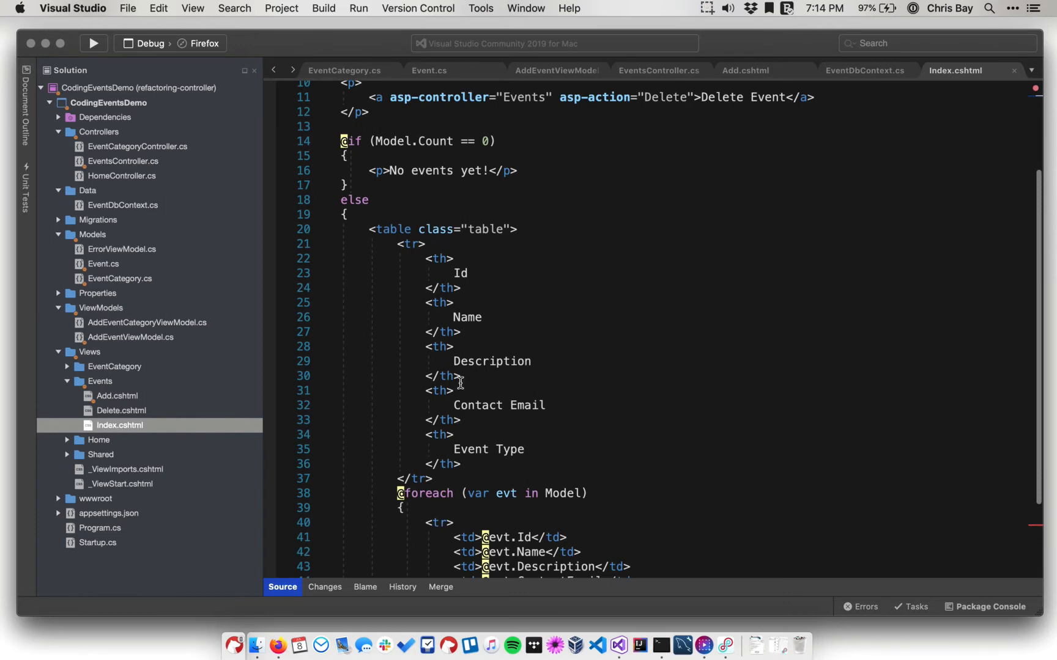
{"action": "scroll", "scroll_direction": "up", "scroll_amount": 3}
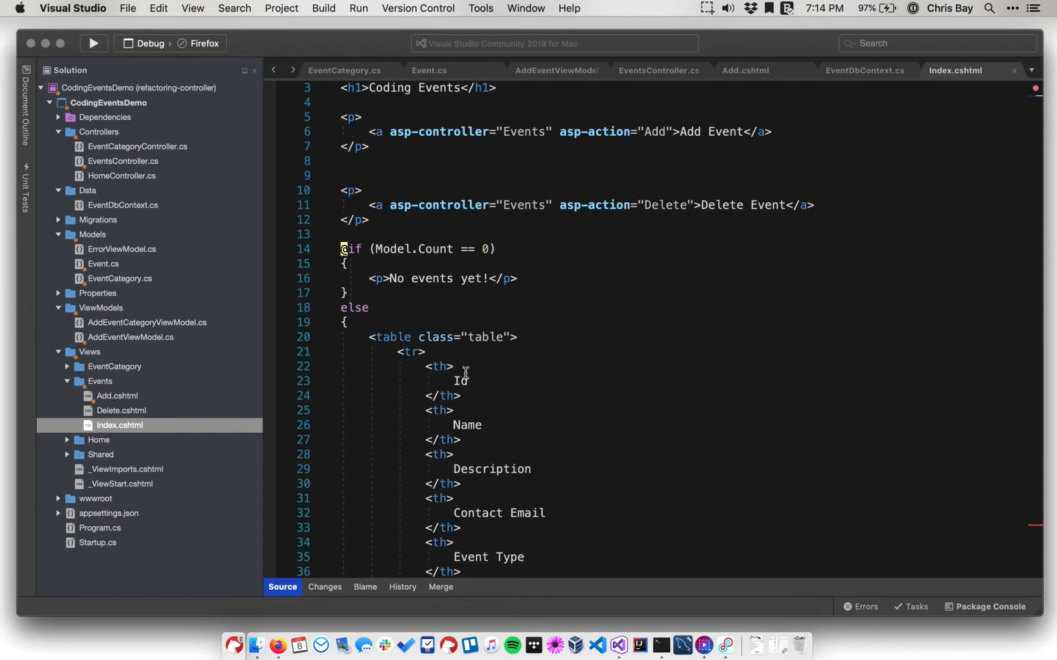
{"action": "scroll", "scroll_direction": "down", "scroll_amount": 3}
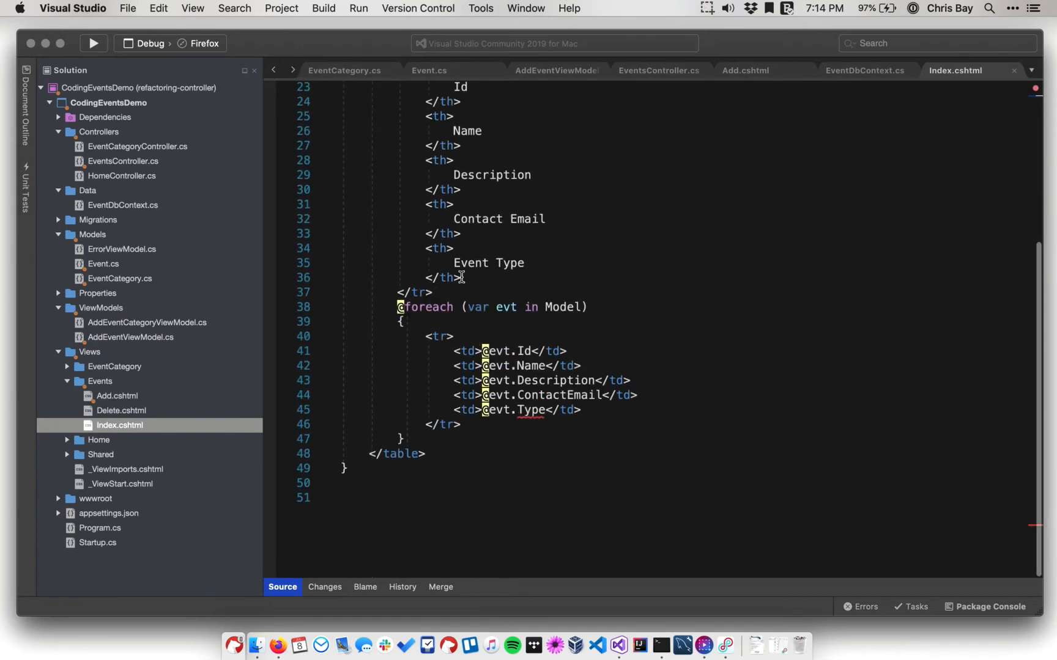
{"action": "double_click", "coordinate": [488, 263]}
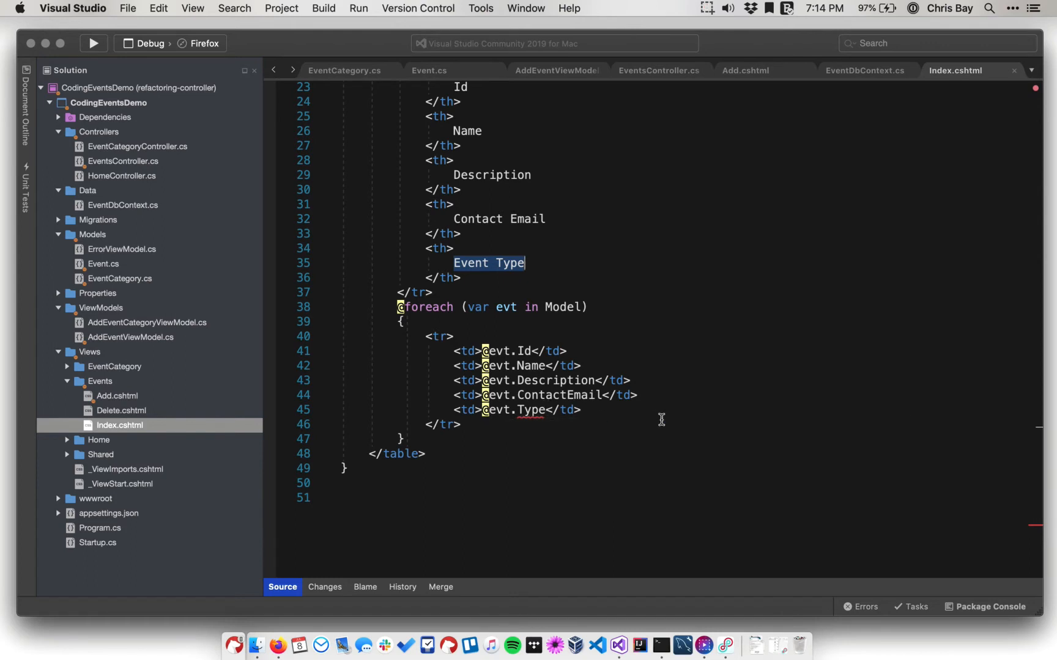
{"action": "mouse_move", "coordinate": [637, 362]}
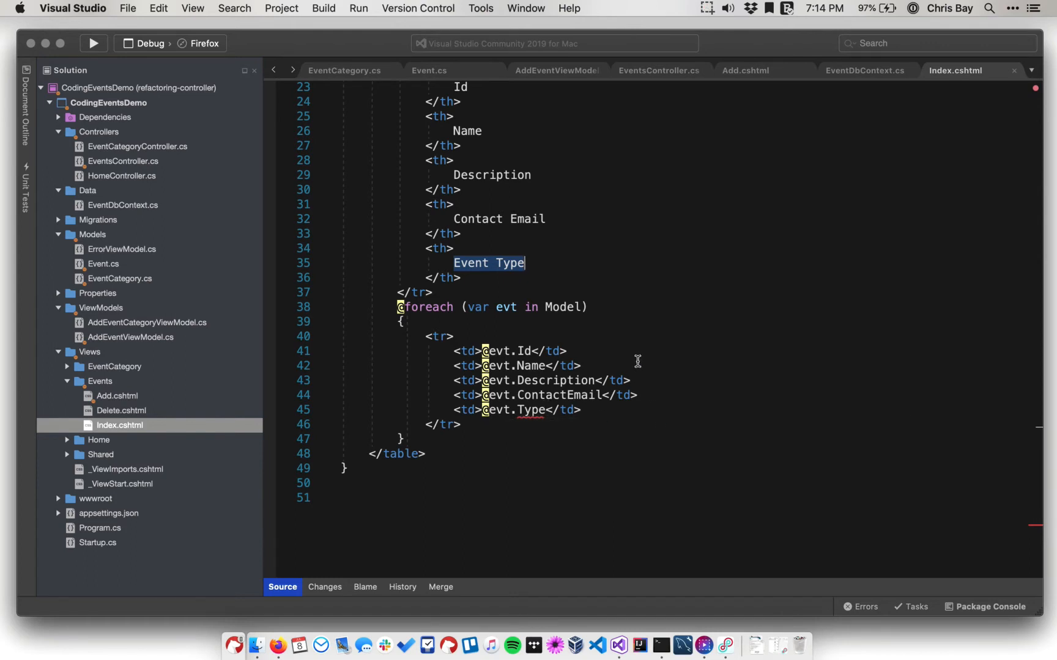
{"action": "mouse_move", "coordinate": [342, 70]}
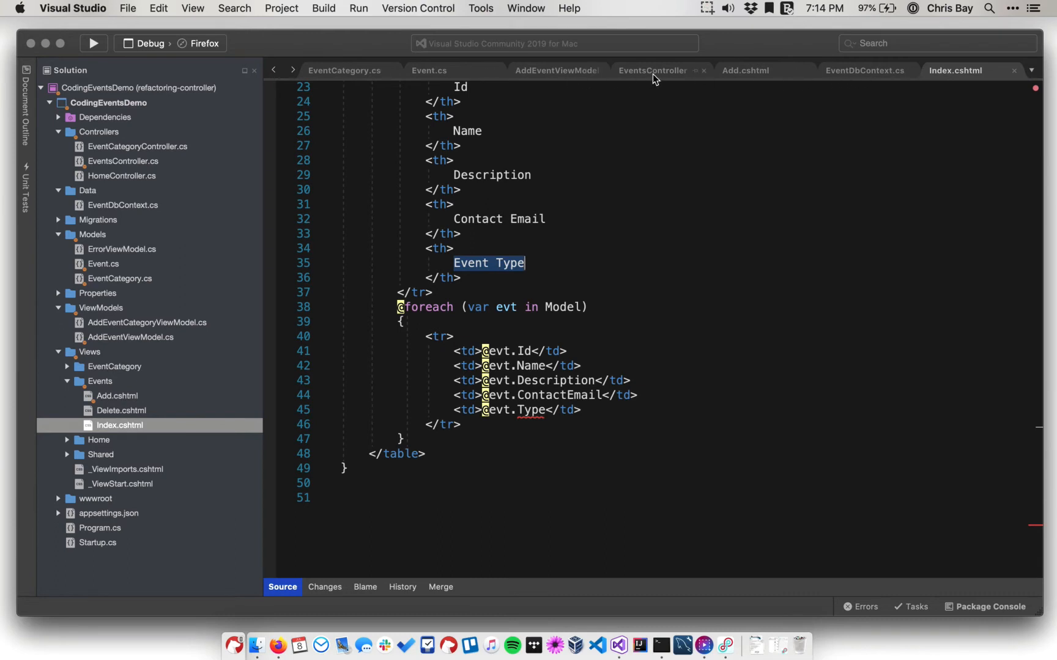
- Return to EventsController.cs to rework the Index query onto separate lines
{"action": "left_click", "coordinate": [651, 69]}
{"action": "type", "text": "."}
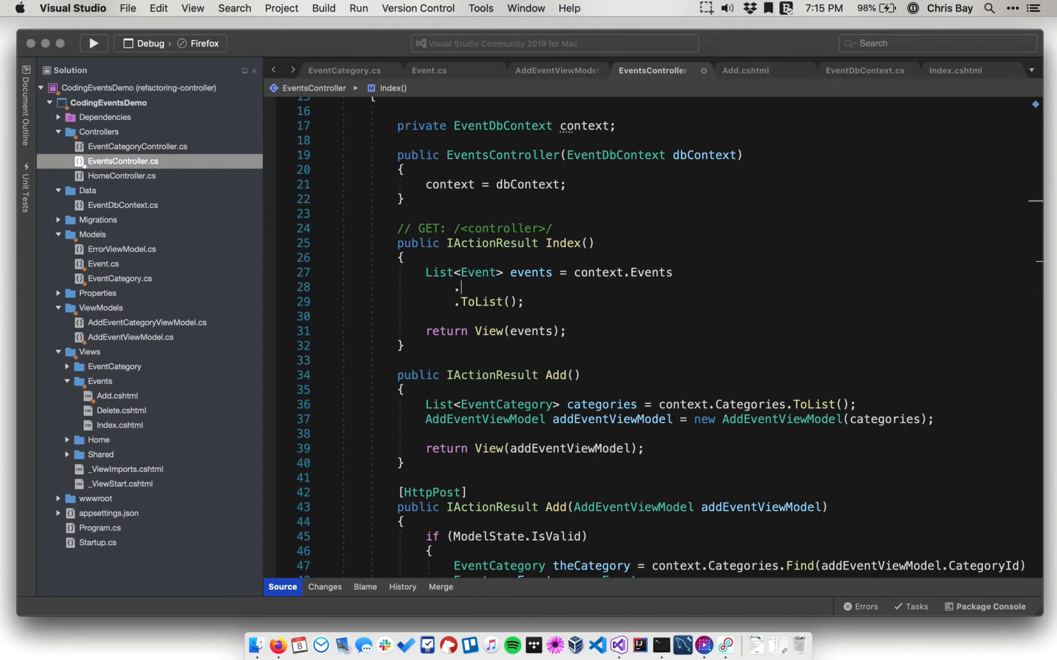
- Chain .Include(e => e.Category) before .ToList() in the Index query
{"action": "type", "text": "Include"}
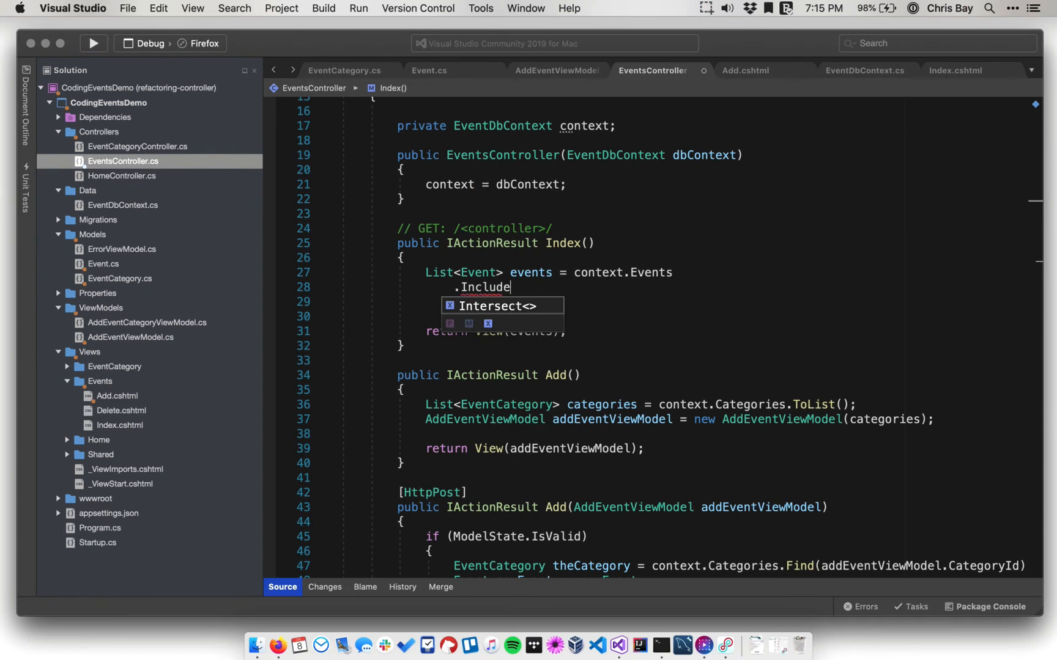
{"action": "type", "text": "()"}
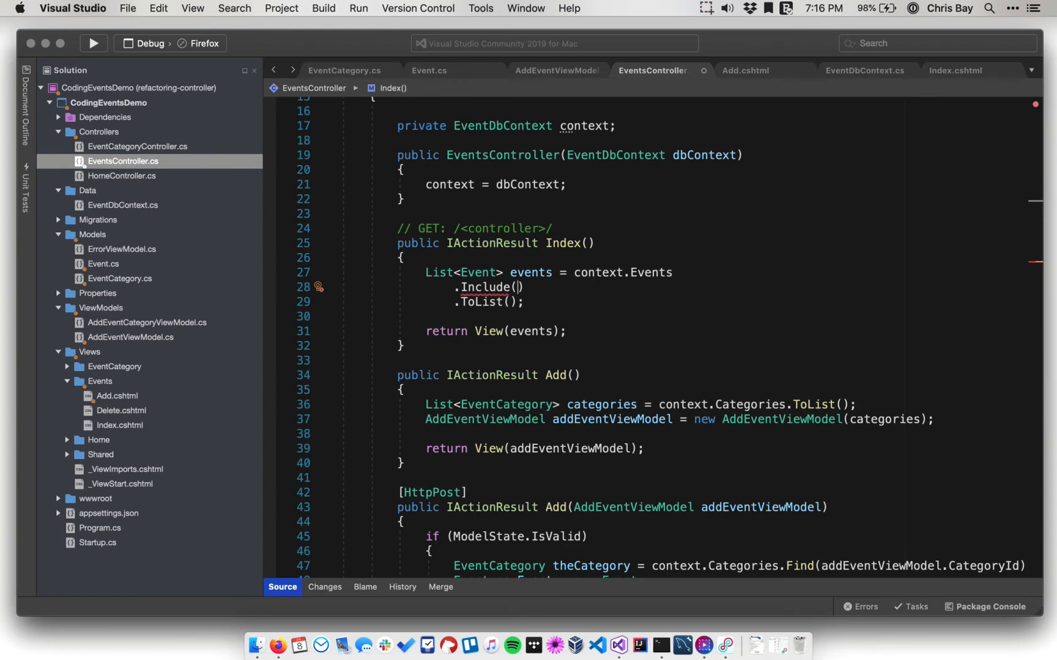
{"action": "type", "text": "e => e.Categ"}
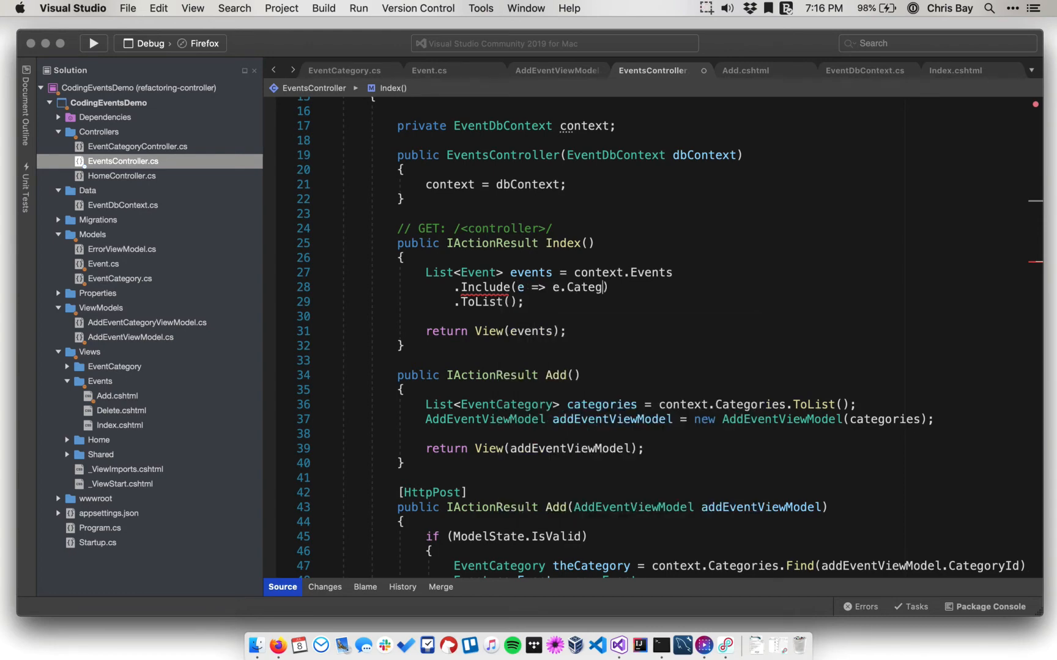
{"action": "type", "text": "ory"}
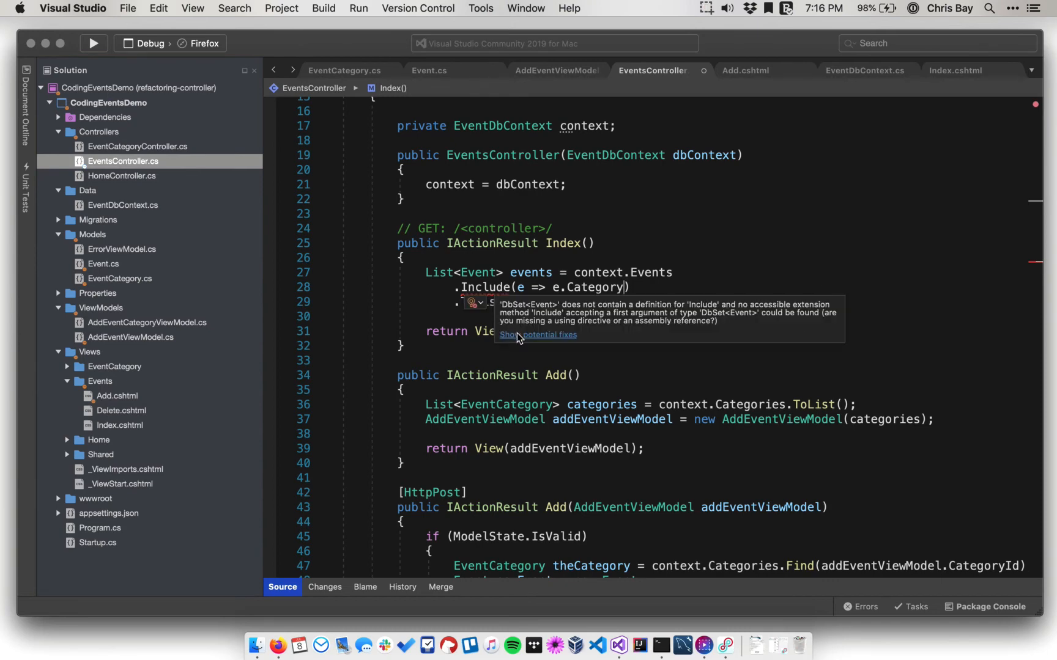
- Add the missing using directive so Include resolves without error
{"action": "left_click", "coordinate": [539, 335]}
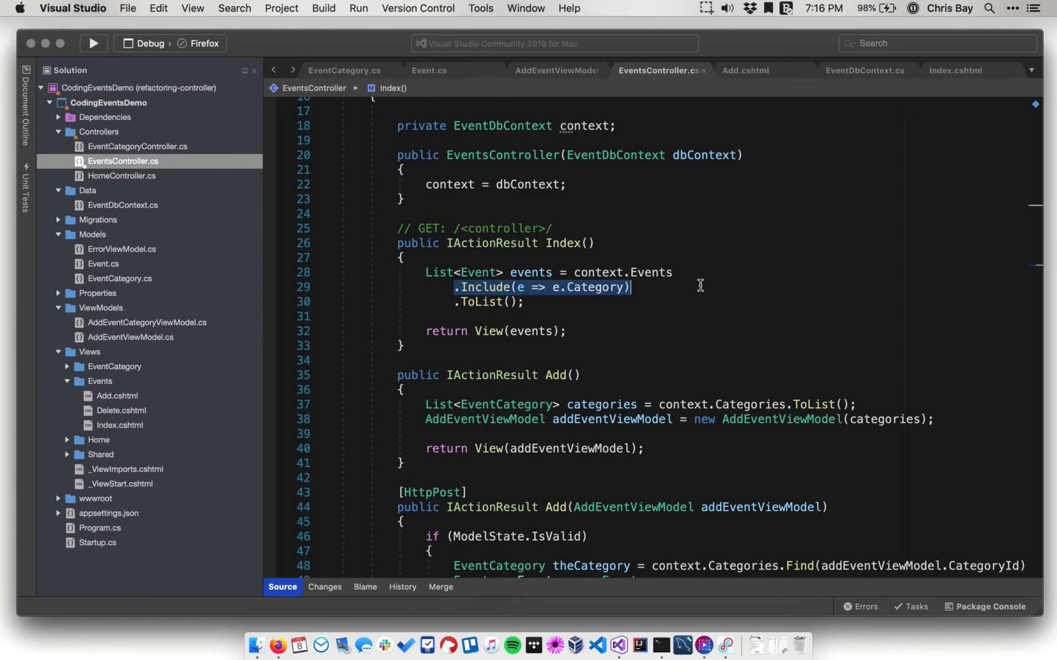
{"action": "mouse_move", "coordinate": [586, 287]}
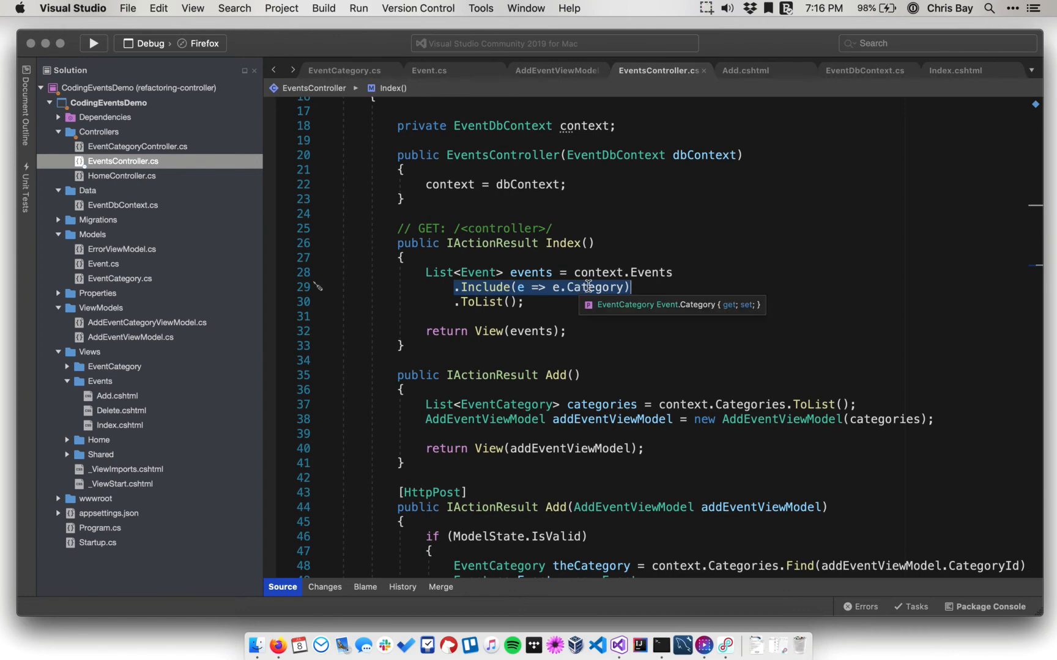
{"action": "mouse_move", "coordinate": [522, 286]}
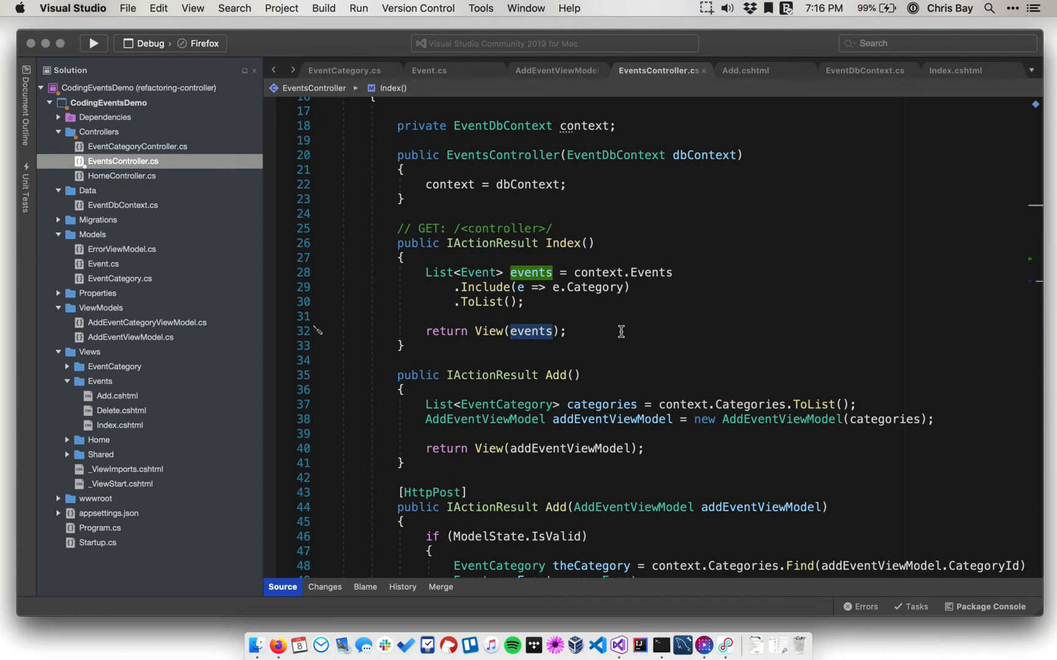
{"action": "mouse_move", "coordinate": [585, 99]}
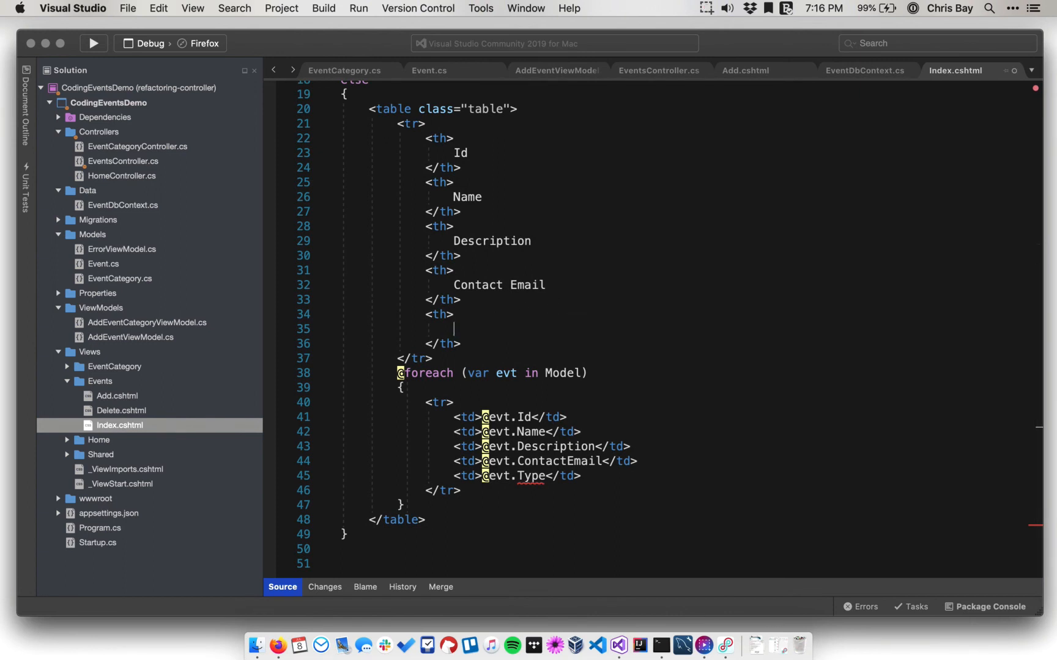
- Head the last column Category and show evt.Category.Name instead of evt.Type
{"action": "type", "text": "Cat"}
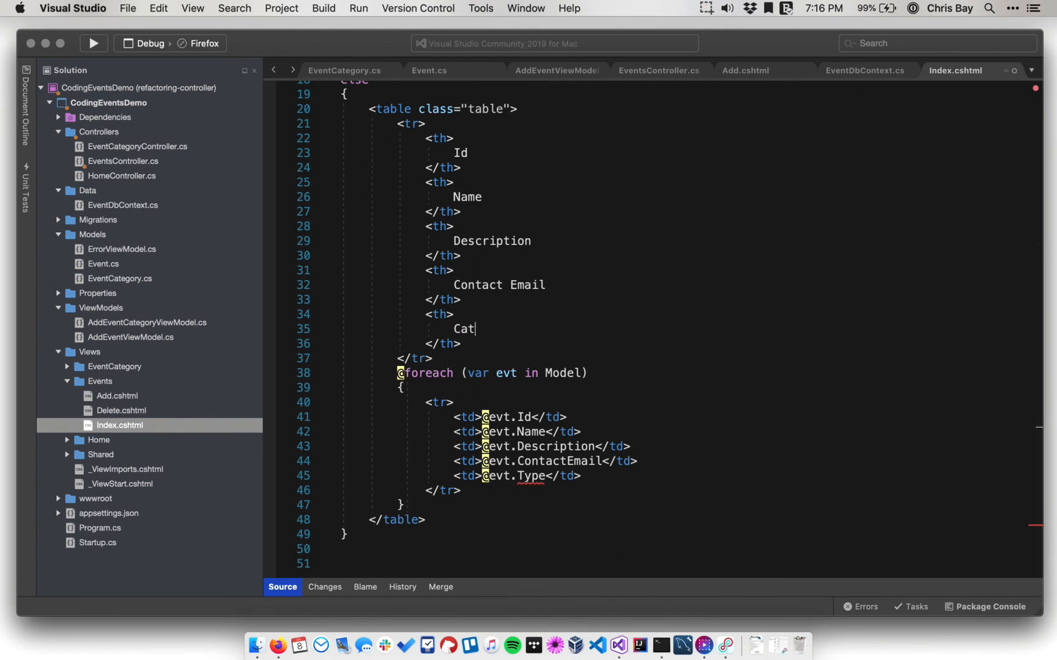
{"action": "type", "text": "egory"}
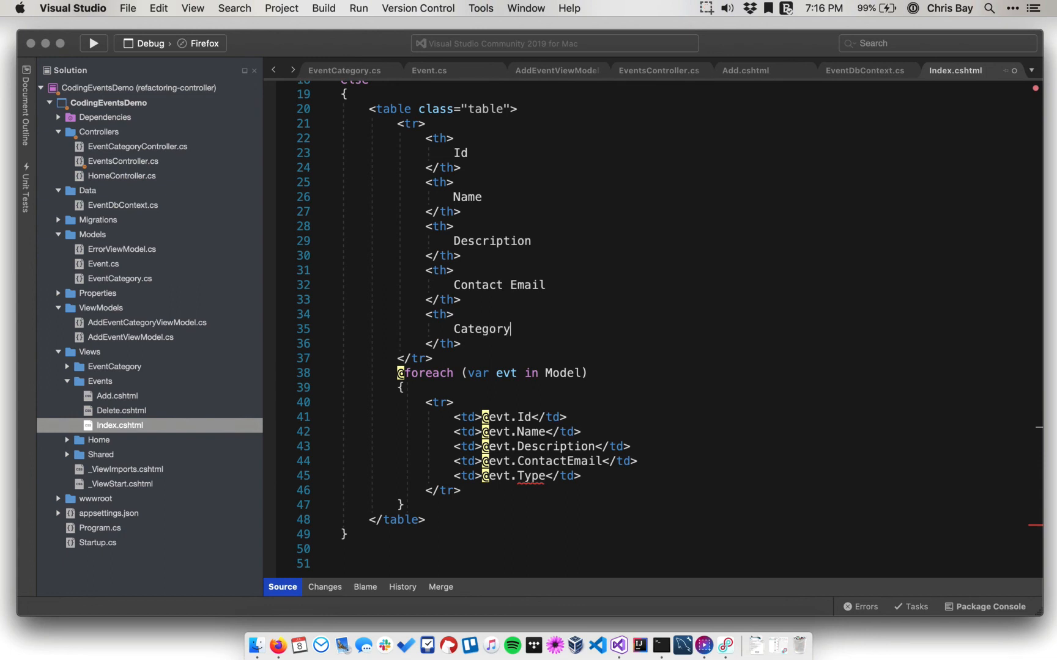
{"action": "mouse_move", "coordinate": [492, 476]}
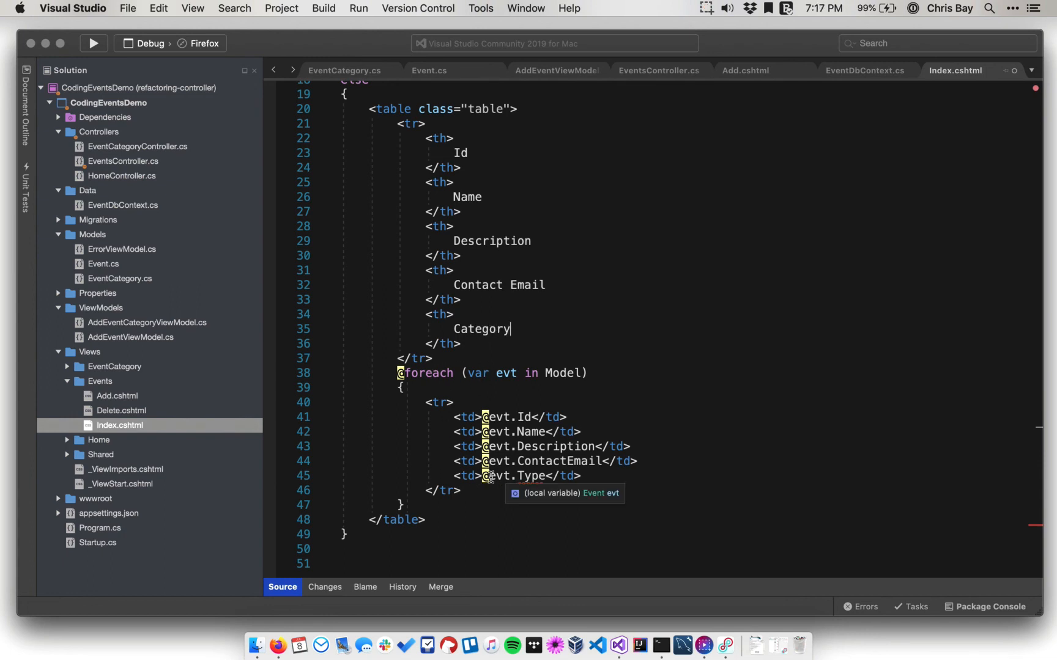
{"action": "double_click", "coordinate": [532, 476]}
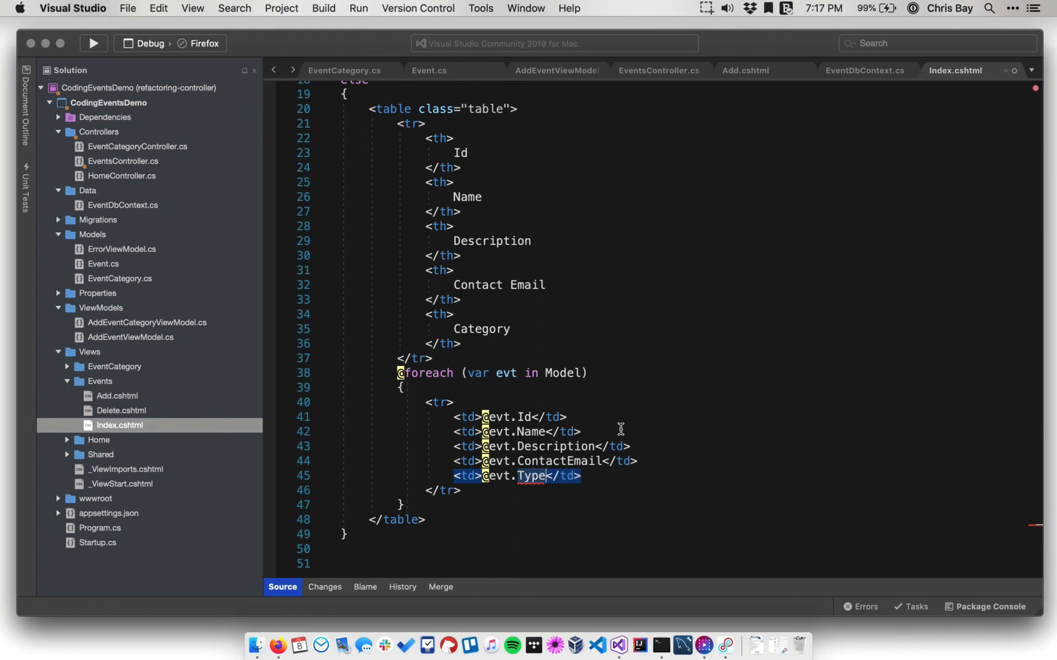
{"action": "type", "text": "Category"}
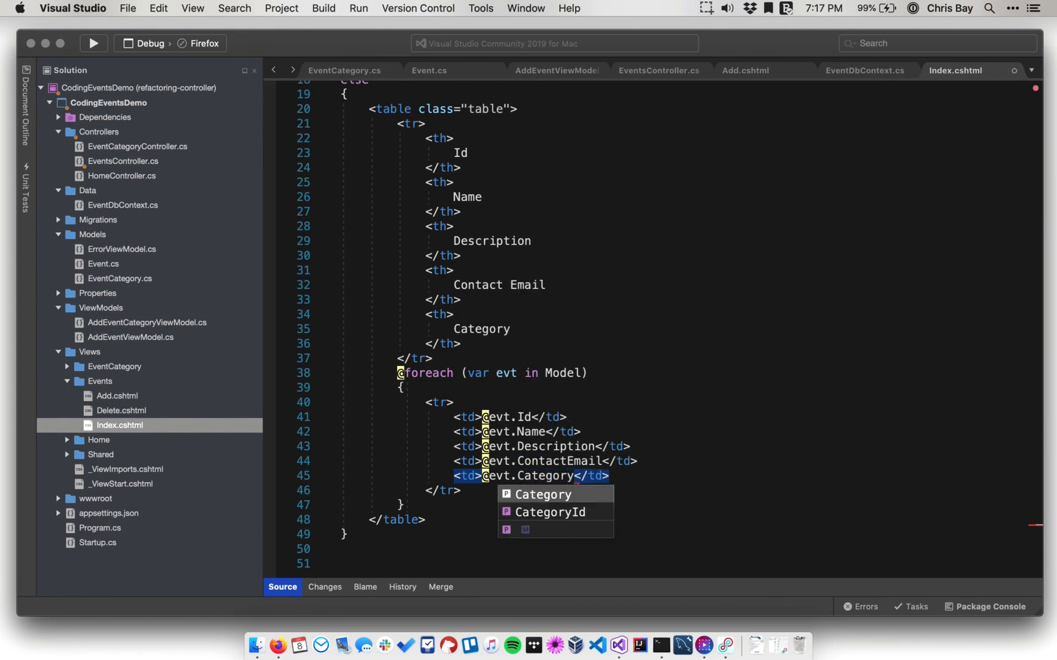
{"action": "type", "text": "."}
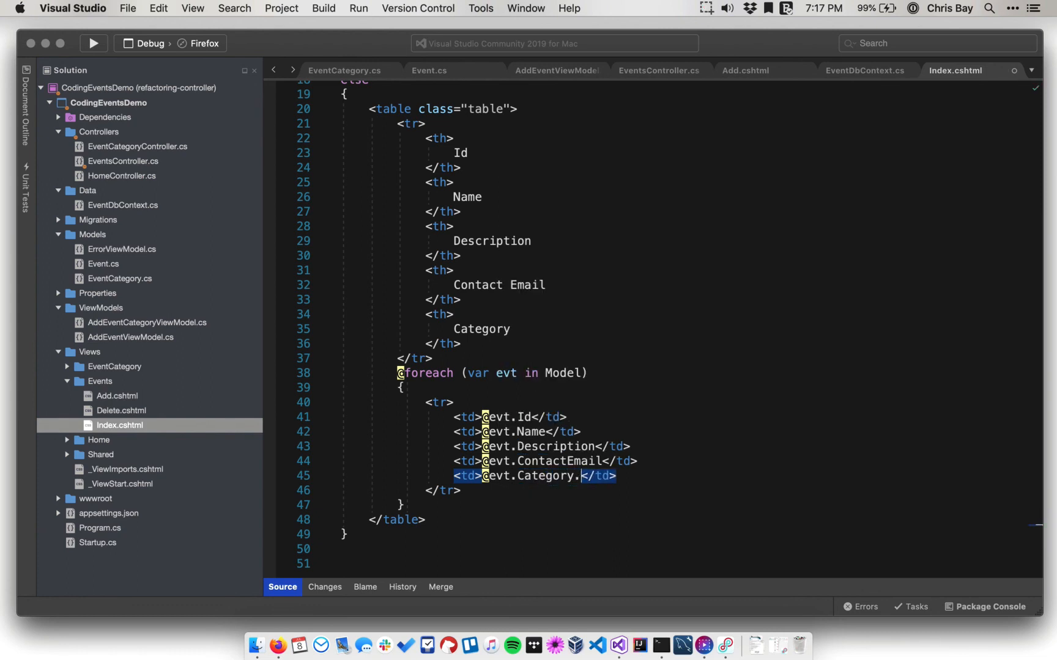
{"action": "type", "text": "Name"}
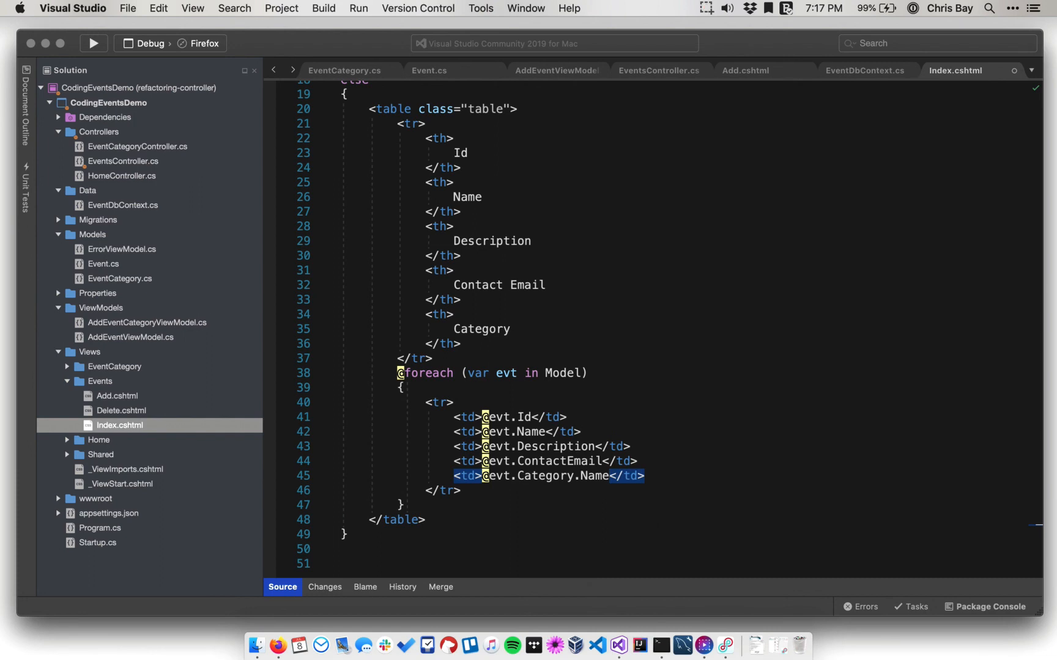